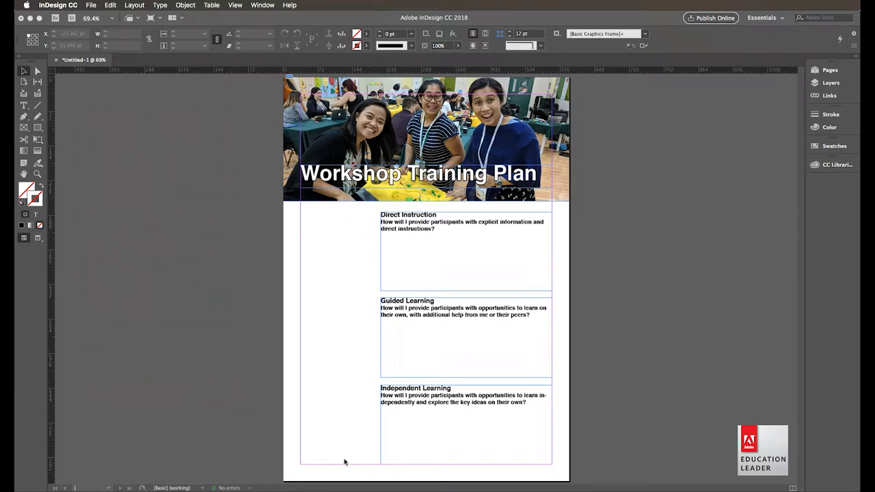
mouse_move(363, 374)
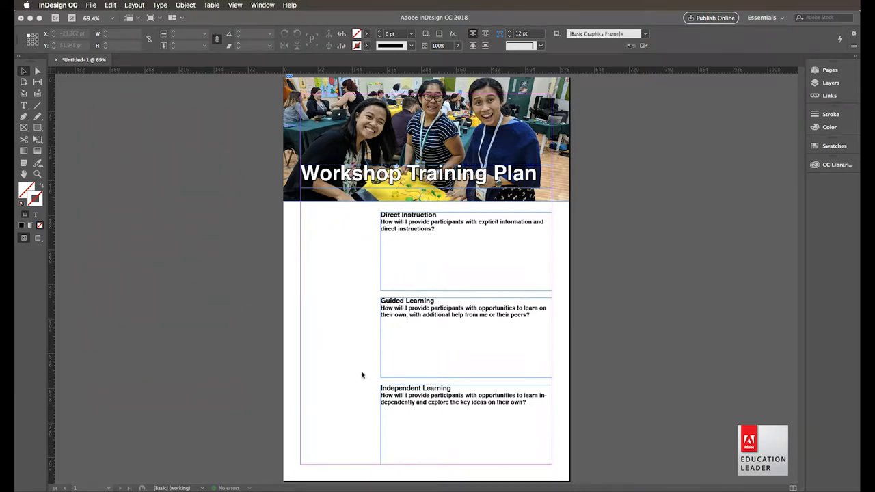
mouse_move(128, 190)
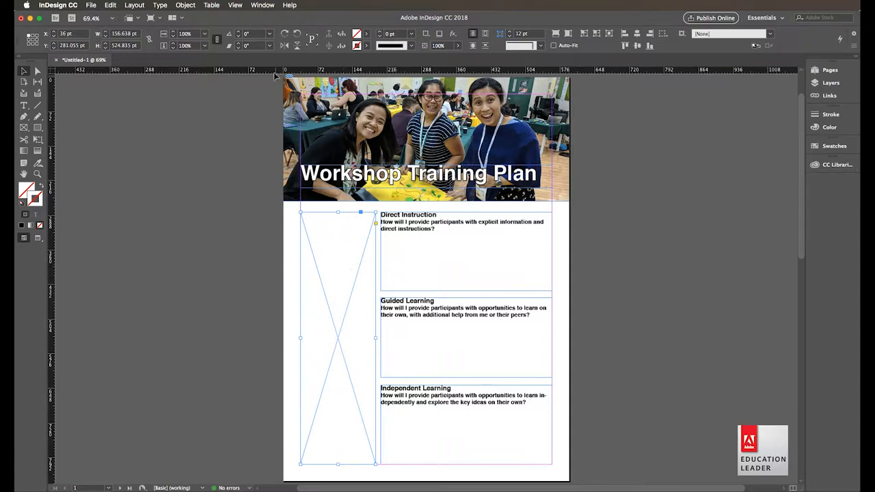
Open the Scripts panel from the Window menu to list sample scripts like MakeGrid.jsx.
click(263, 5)
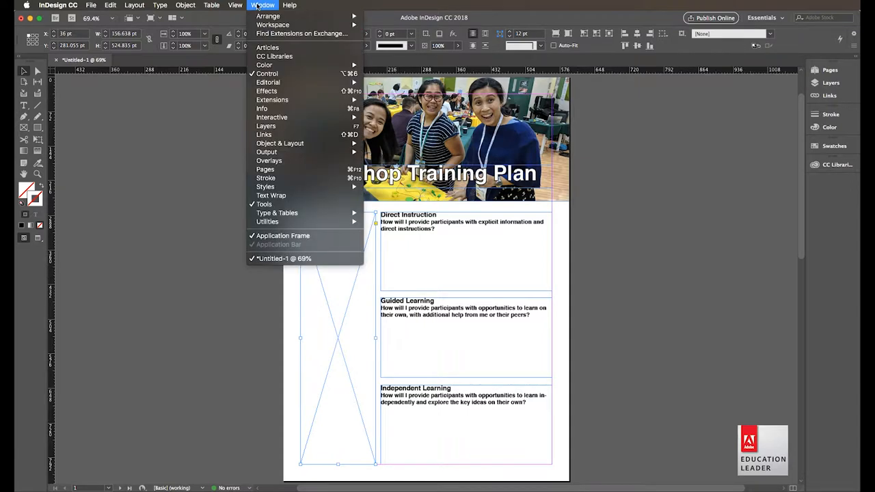
mouse_move(267, 221)
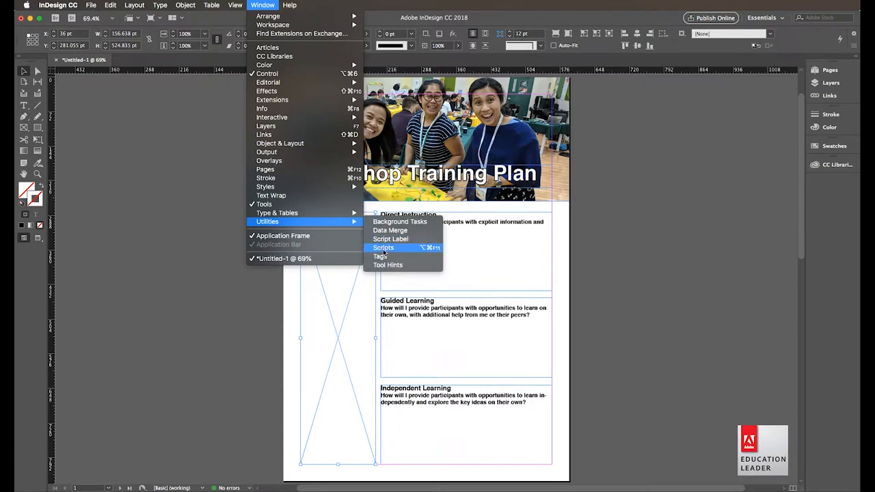
click(384, 248)
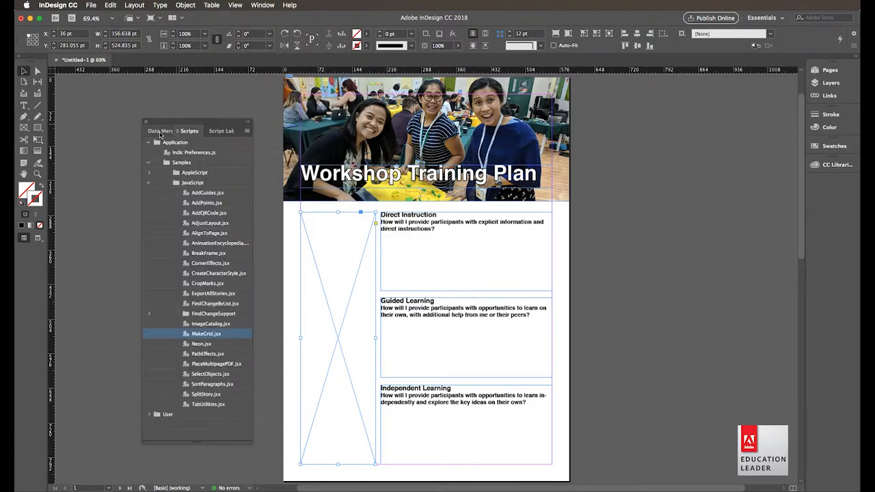
mouse_move(233, 238)
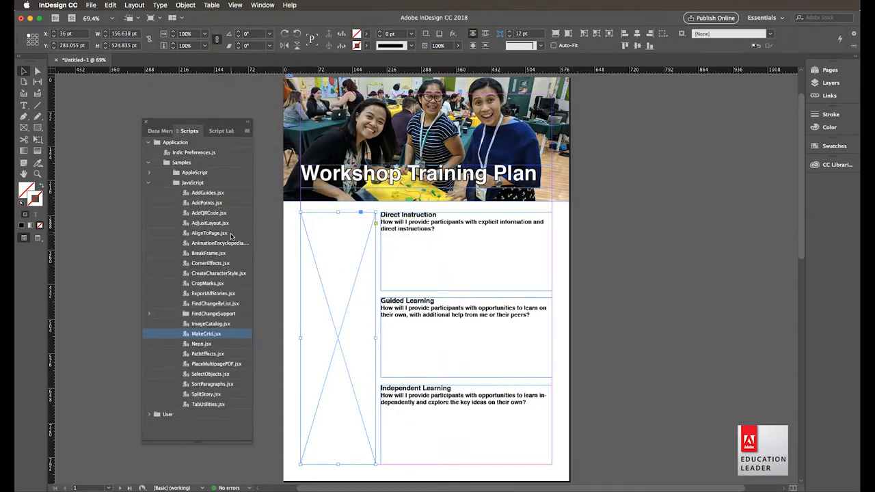
mouse_move(226, 343)
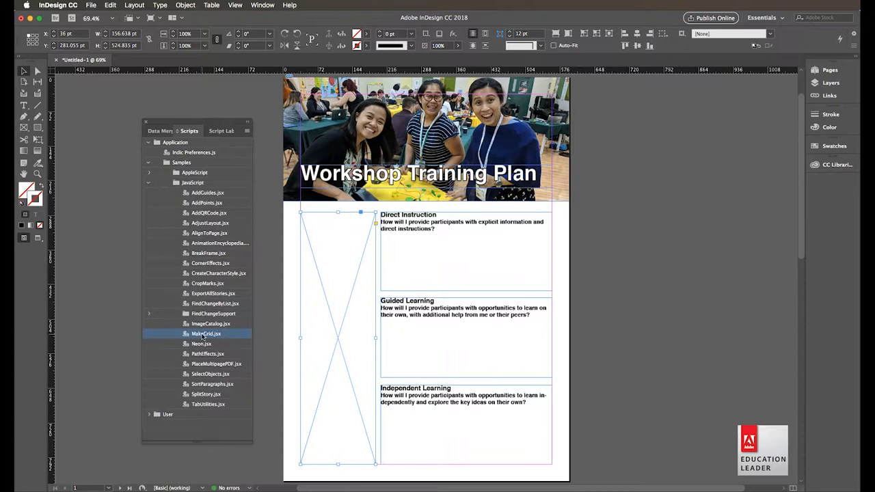
Run MakeGrid.jsx with 3 rows, 1 column, 16 pt row gutter and Graphic frames.
double_click(206, 334)
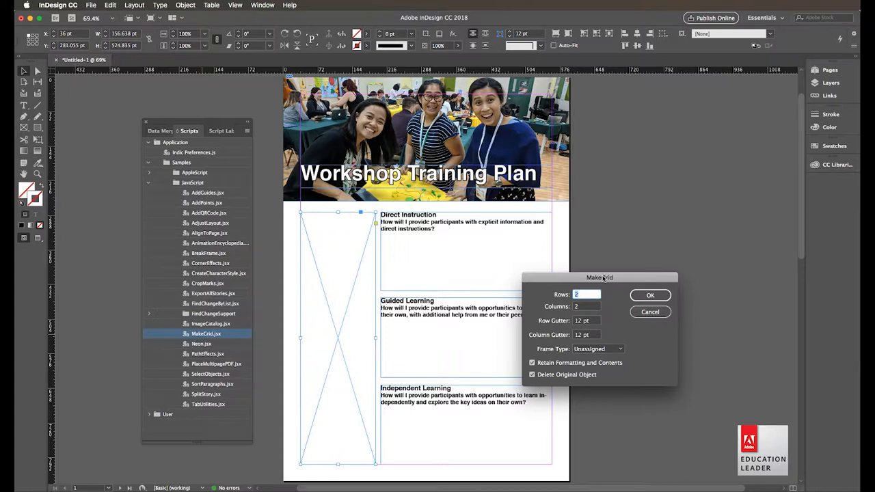
drag(600, 278, 644, 196)
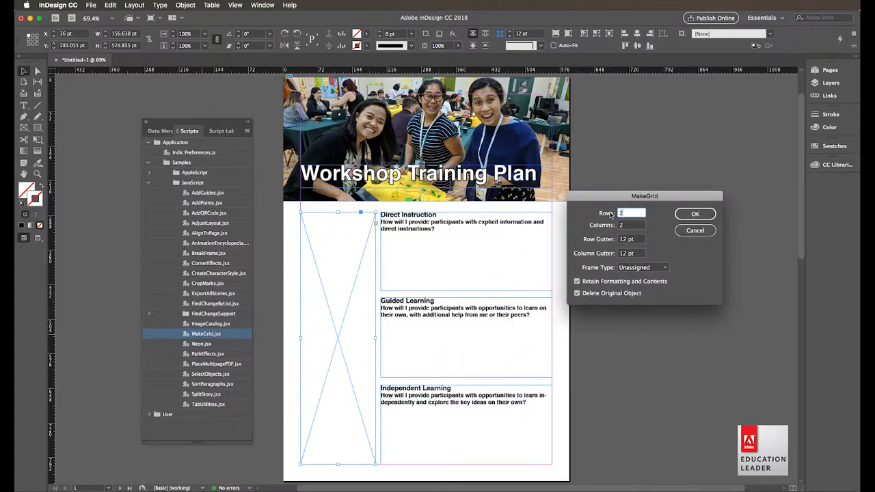
text(3)
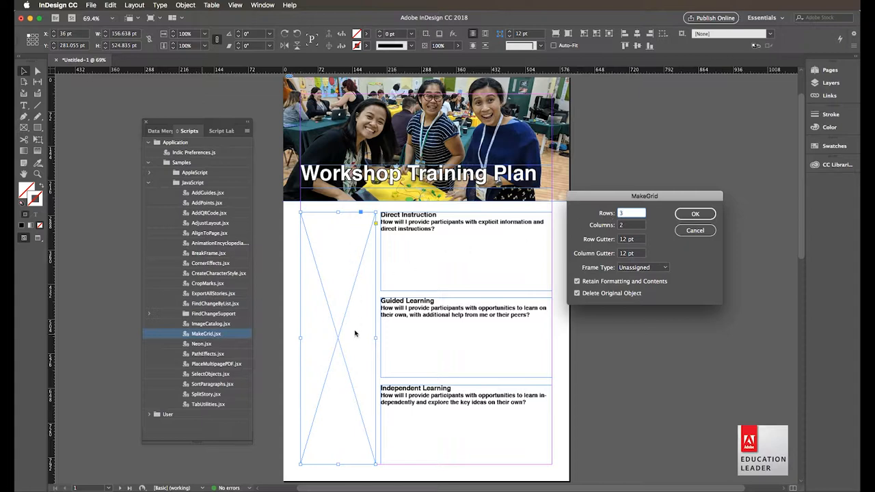
click(631, 224)
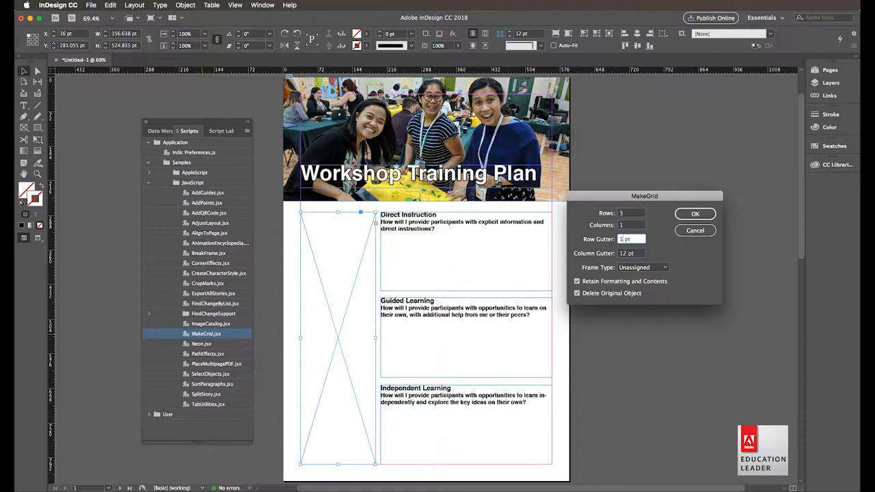
text(16 pt)
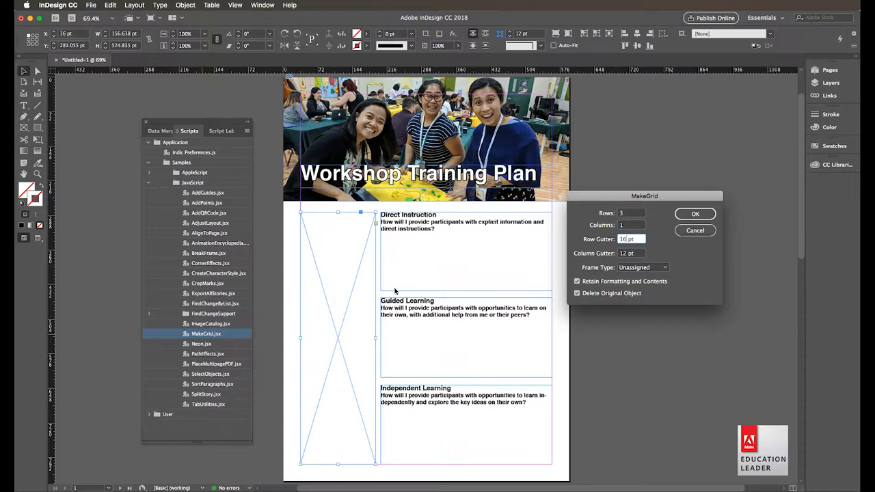
click(642, 267)
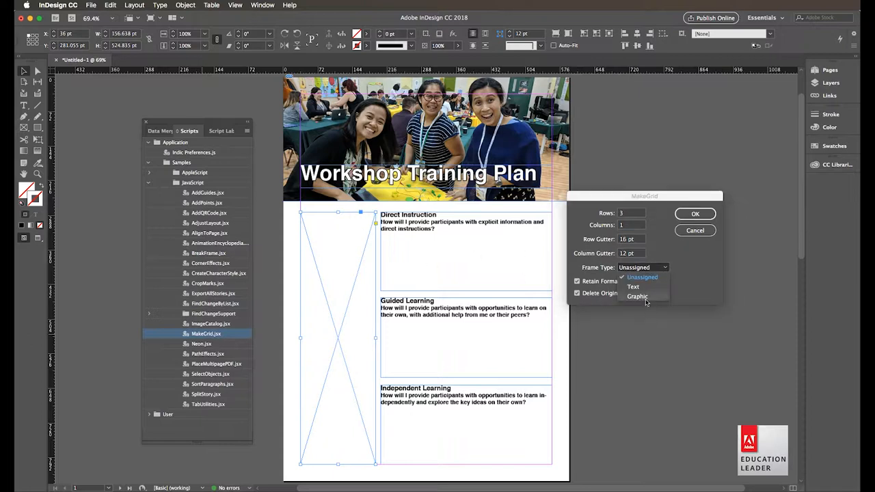
click(637, 296)
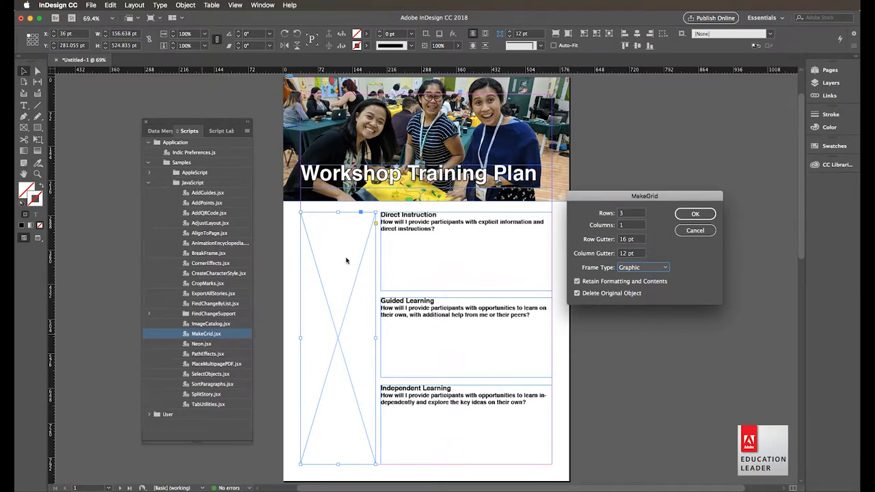
mouse_move(336, 344)
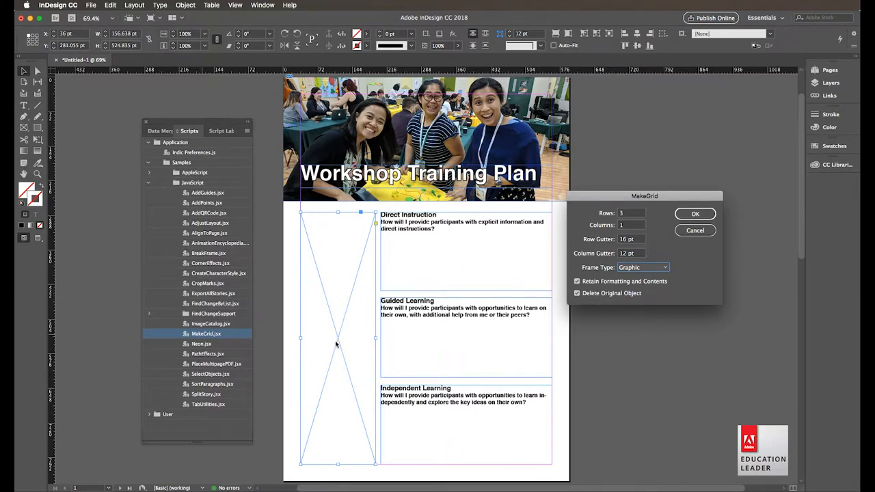
mouse_move(260, 403)
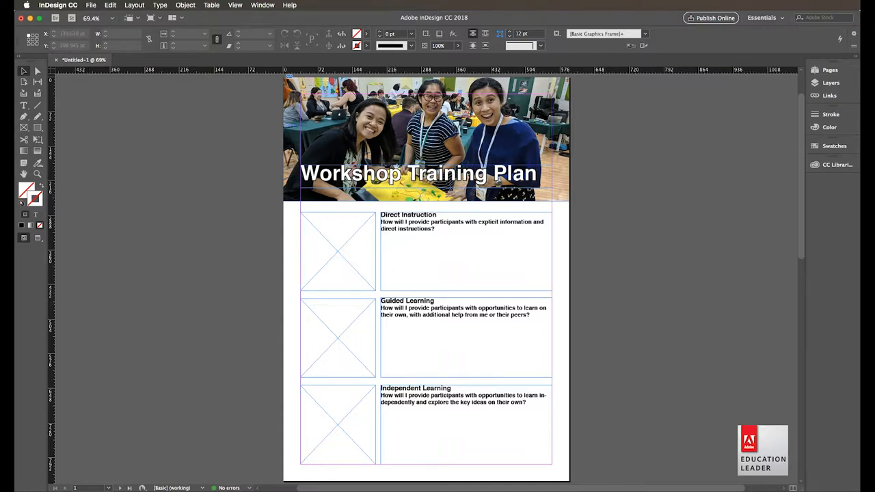
Place DSC_0767.JPG, IMG_1305.JPG and IMG_6227.JPG from the Task 4 folder.
click(91, 5)
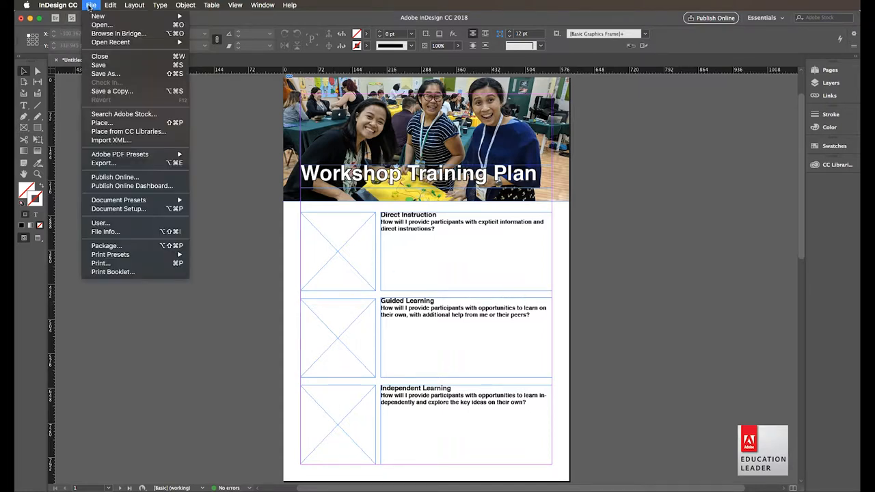
mouse_move(101, 122)
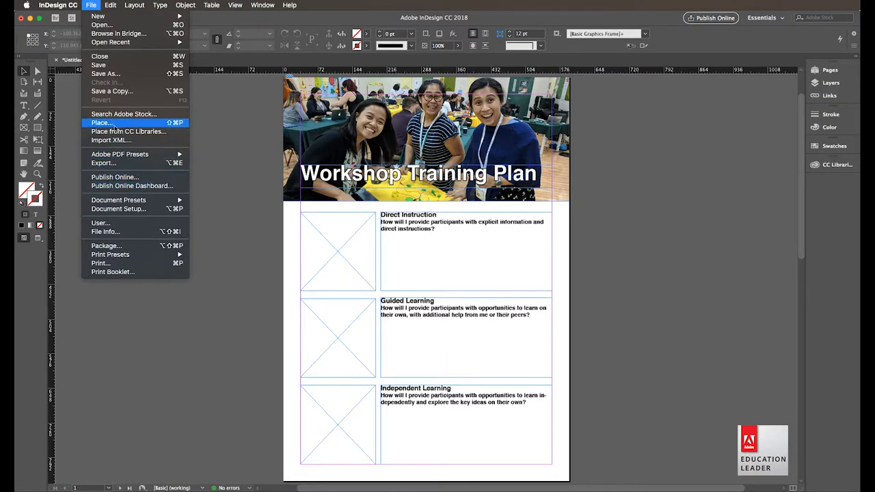
click(101, 123)
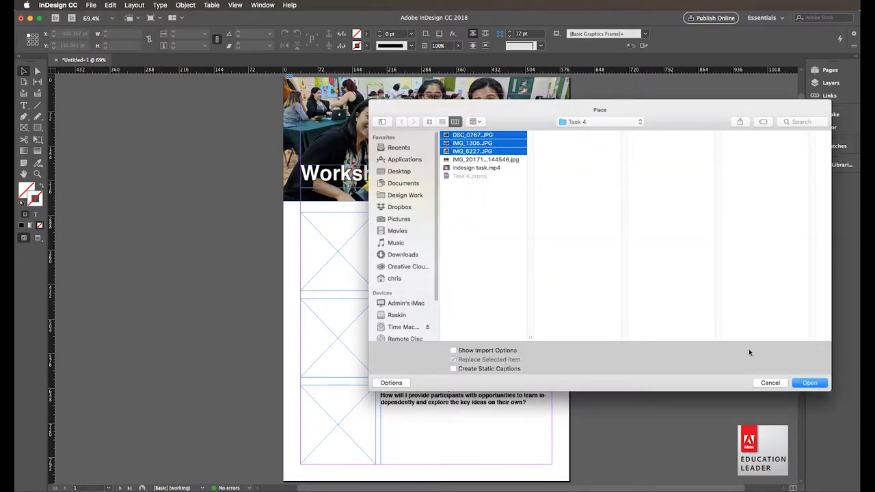
click(809, 383)
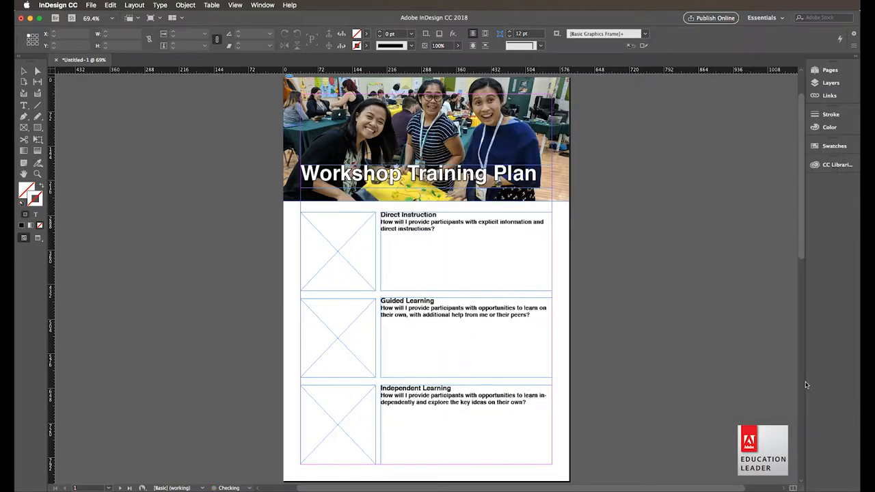
Drop the loaded photos into the Guided Learning frame and the other two graphic frames.
click(468, 262)
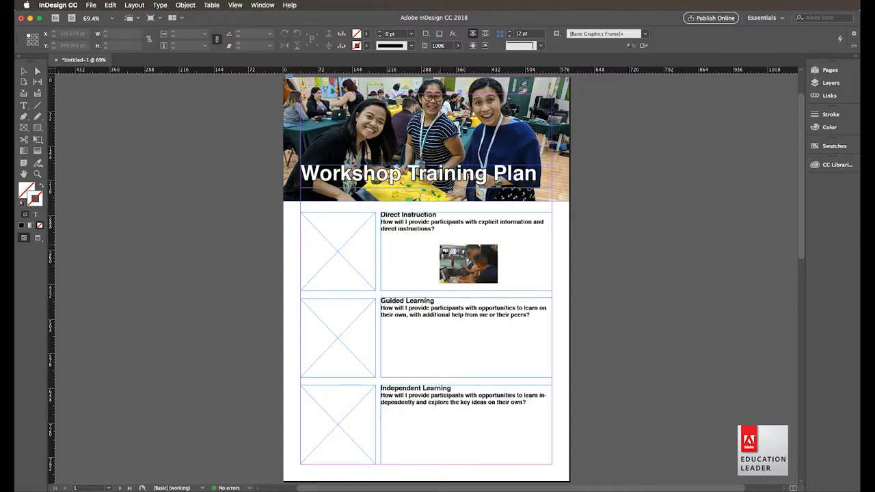
drag(469, 264, 480, 281)
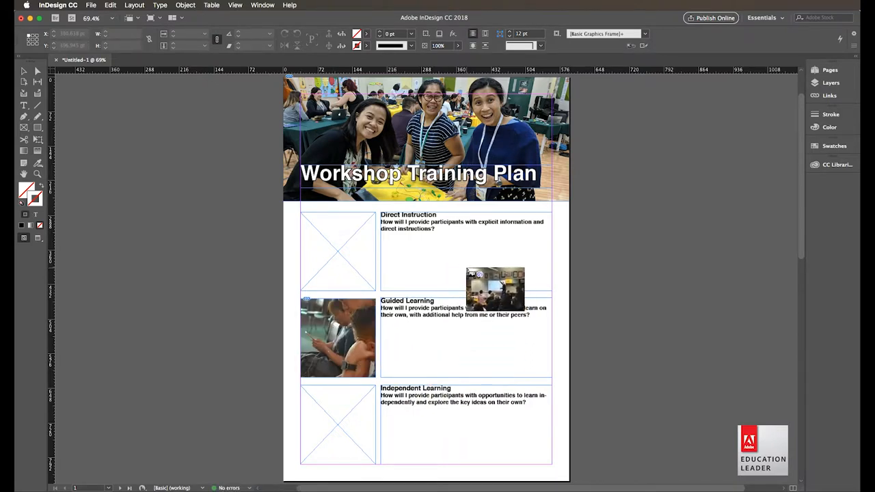
drag(496, 287, 413, 254)
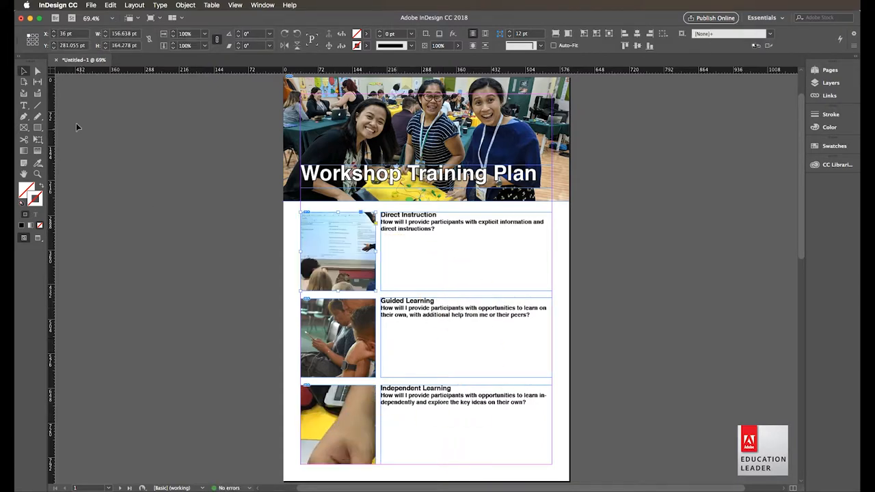
mouse_move(243, 222)
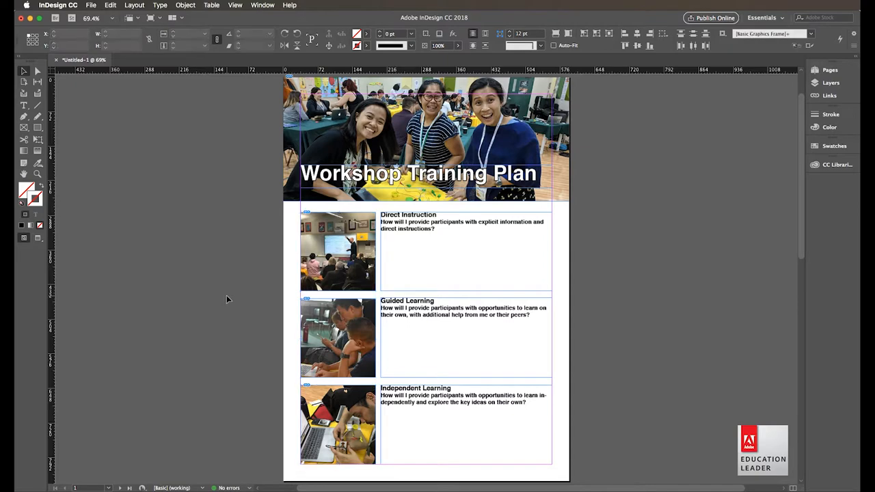
click(338, 423)
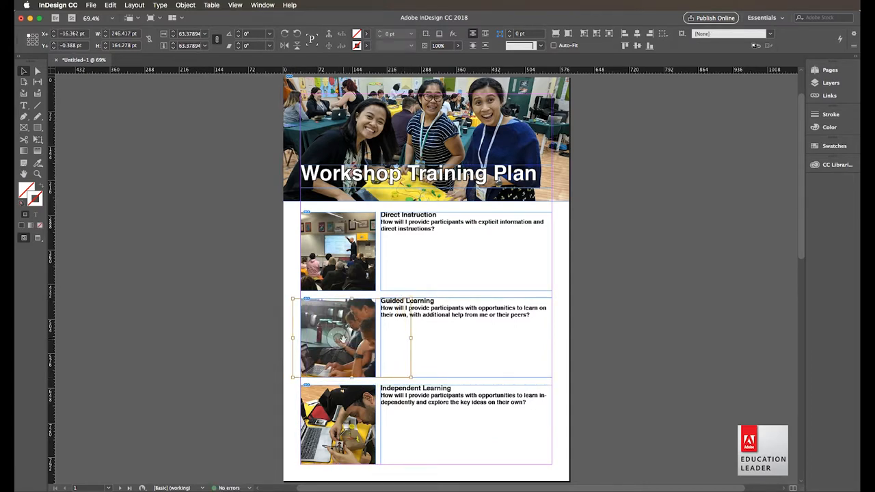
click(338, 251)
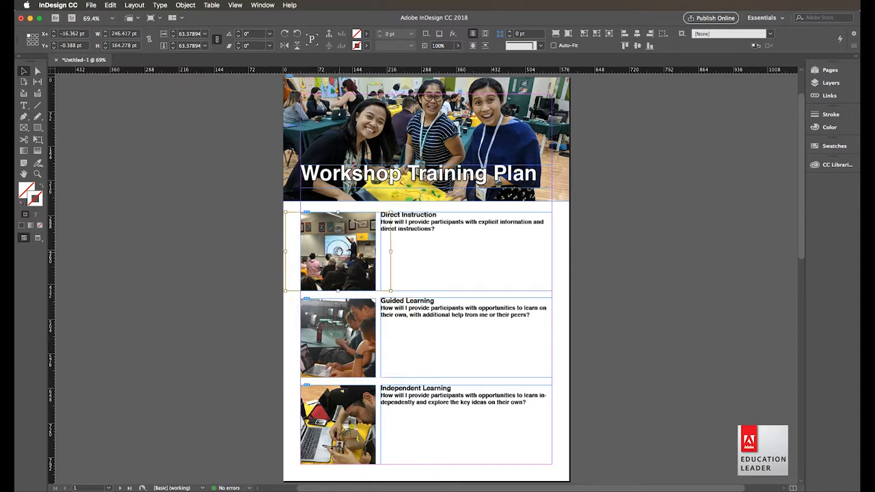